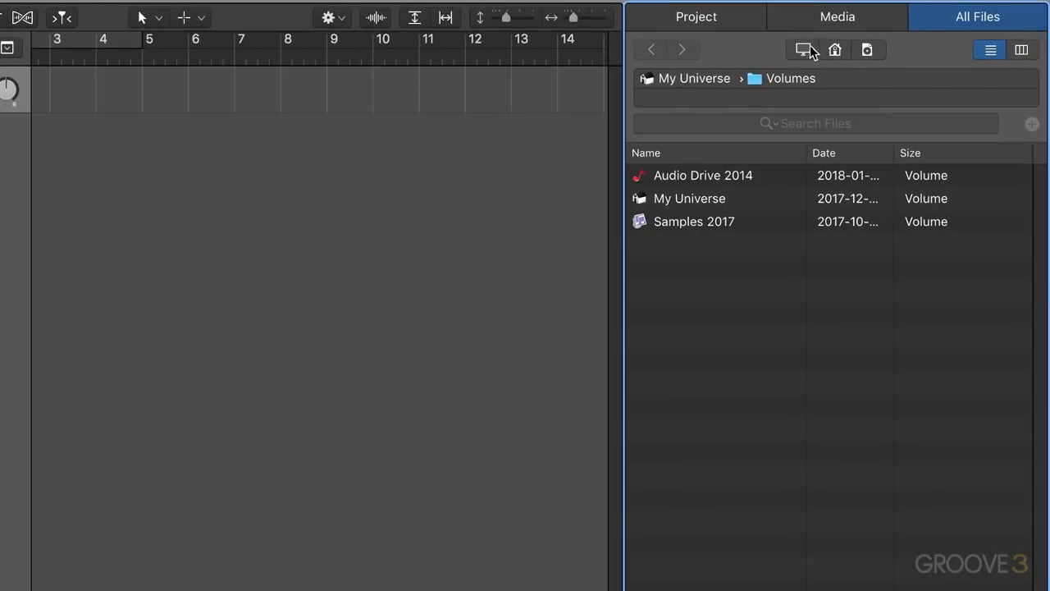
# Bookmark the Logic 10.4 Explained folder on Audio Drive 2014.
pyautogui.doubleClick(702, 173)
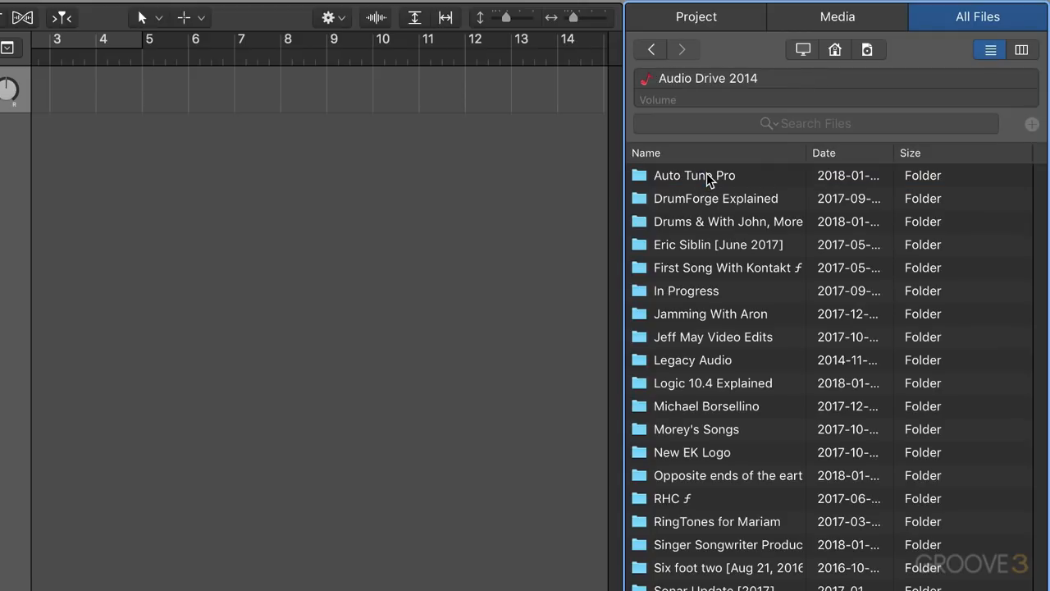
pyautogui.click(712, 384)
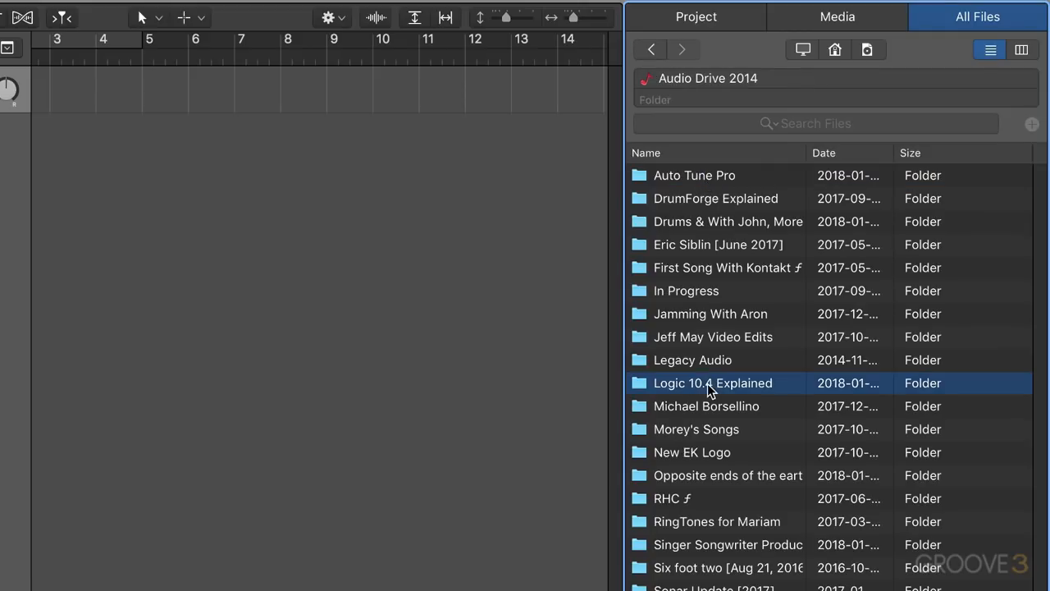
pyautogui.moveTo(702, 289)
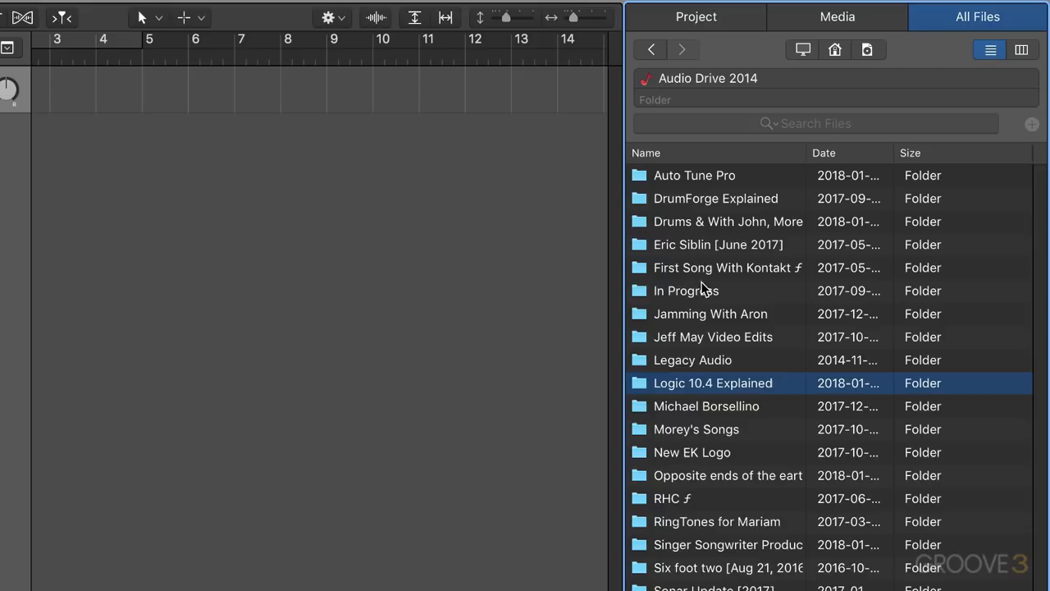
pyautogui.rightClick(712, 382)
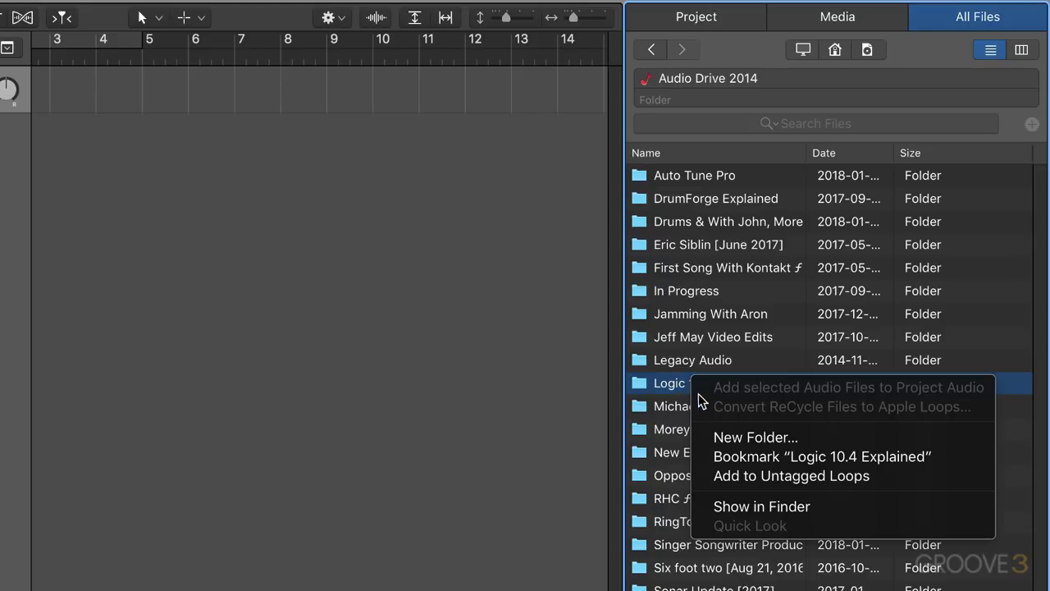
pyautogui.moveTo(755, 462)
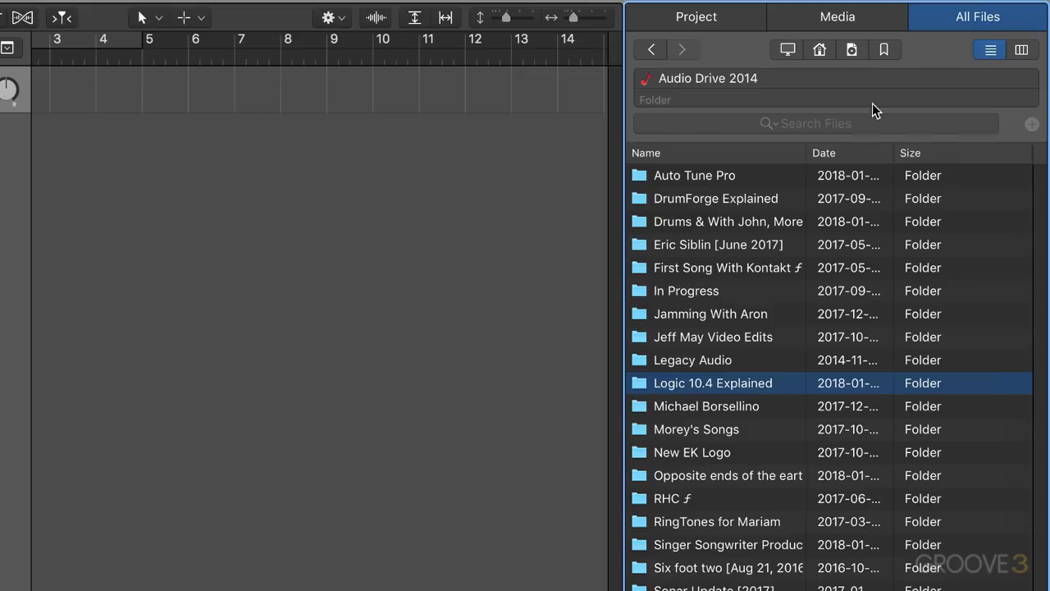
# Remove the Logic 10.4 Explained bookmark from the Bookmarks list, returning to the home folder.
pyautogui.click(850, 49)
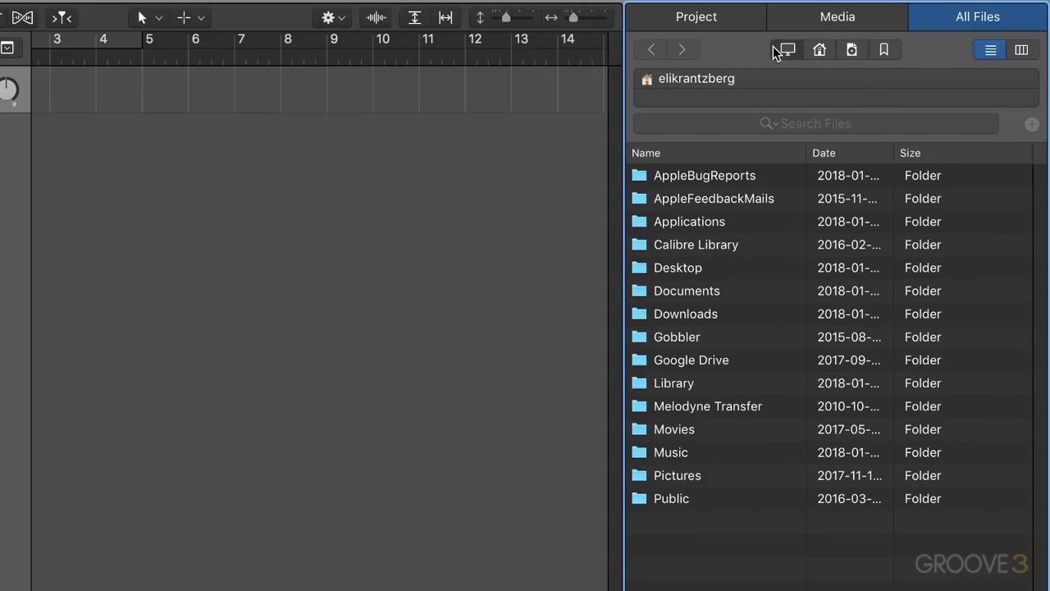
pyautogui.click(884, 49)
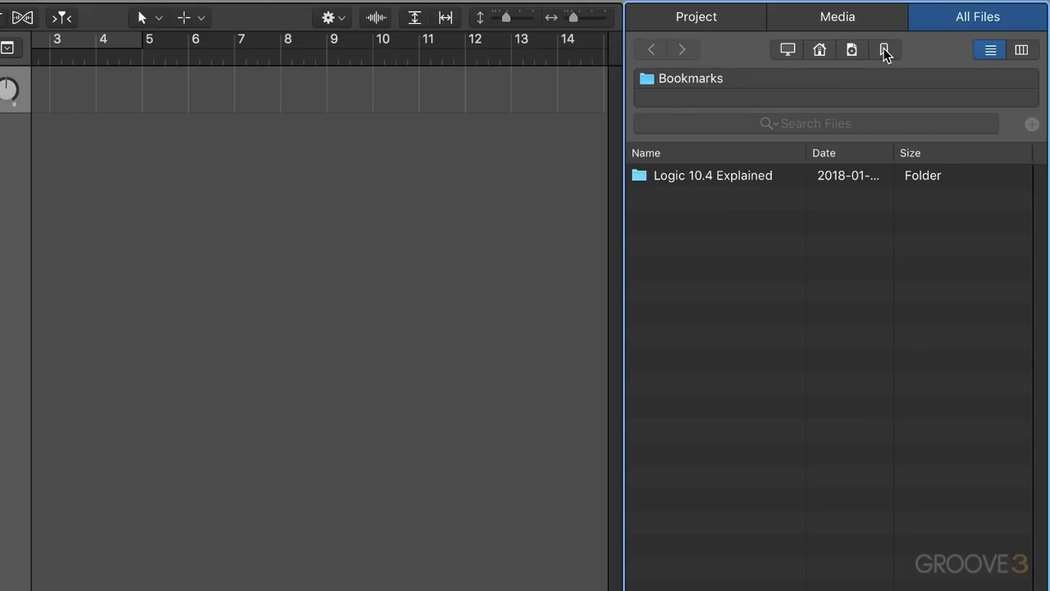
pyautogui.moveTo(894, 49)
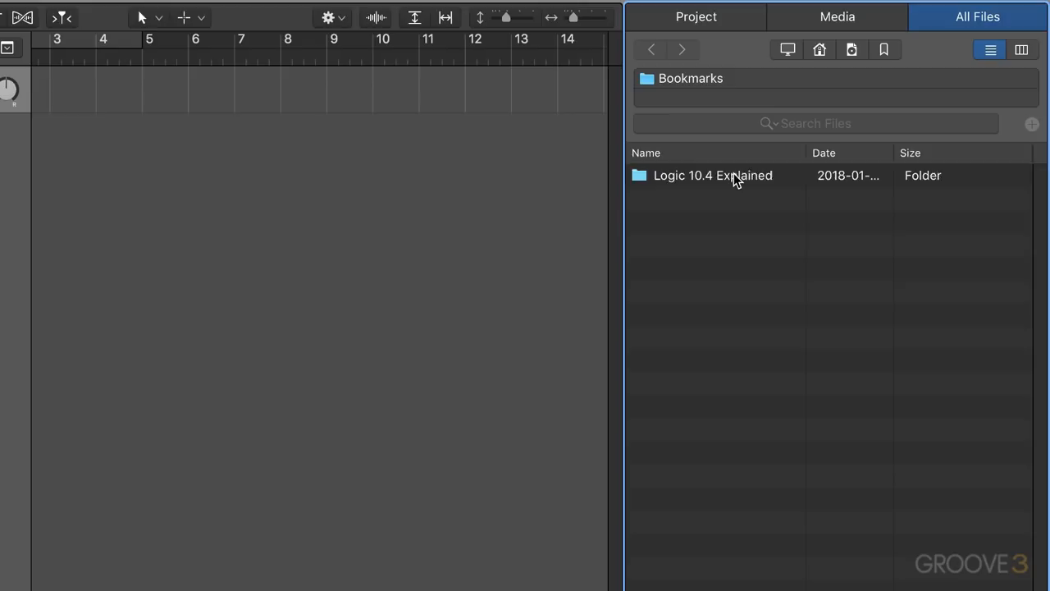
pyautogui.rightClick(712, 174)
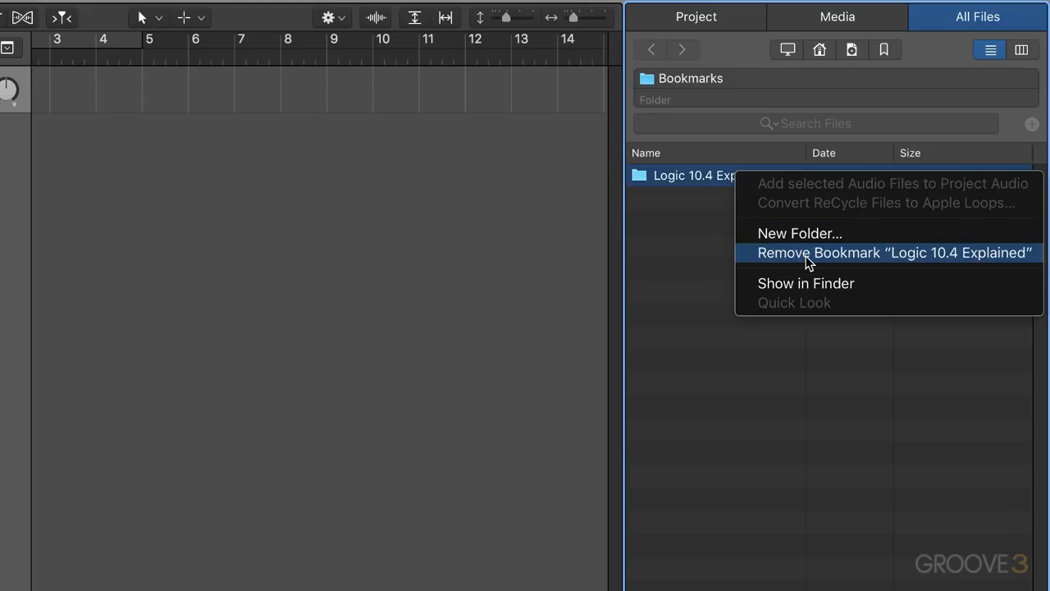
pyautogui.click(894, 252)
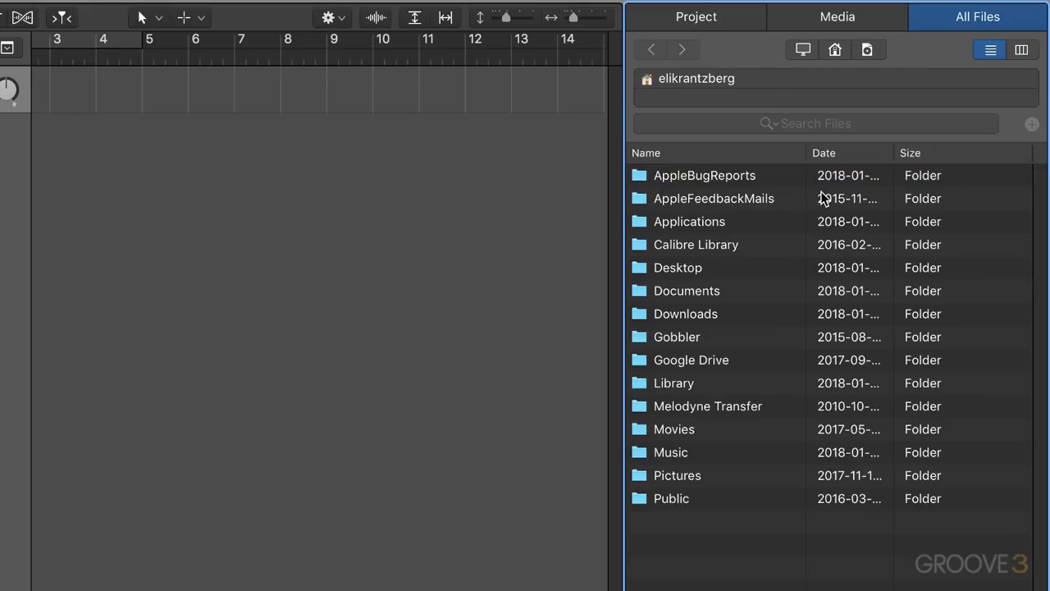
pyautogui.moveTo(835, 162)
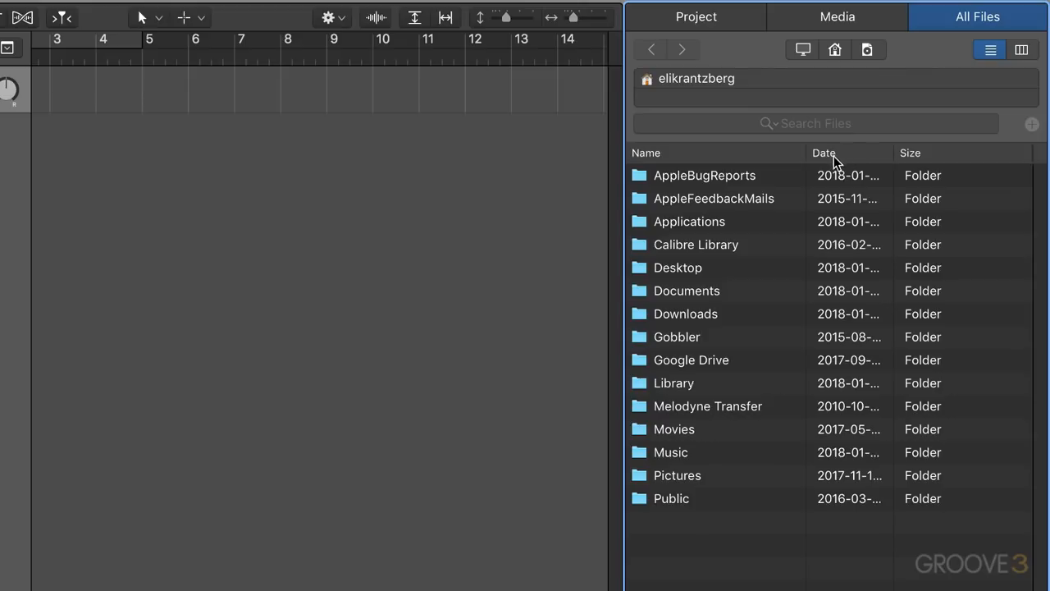
pyautogui.moveTo(818, 177)
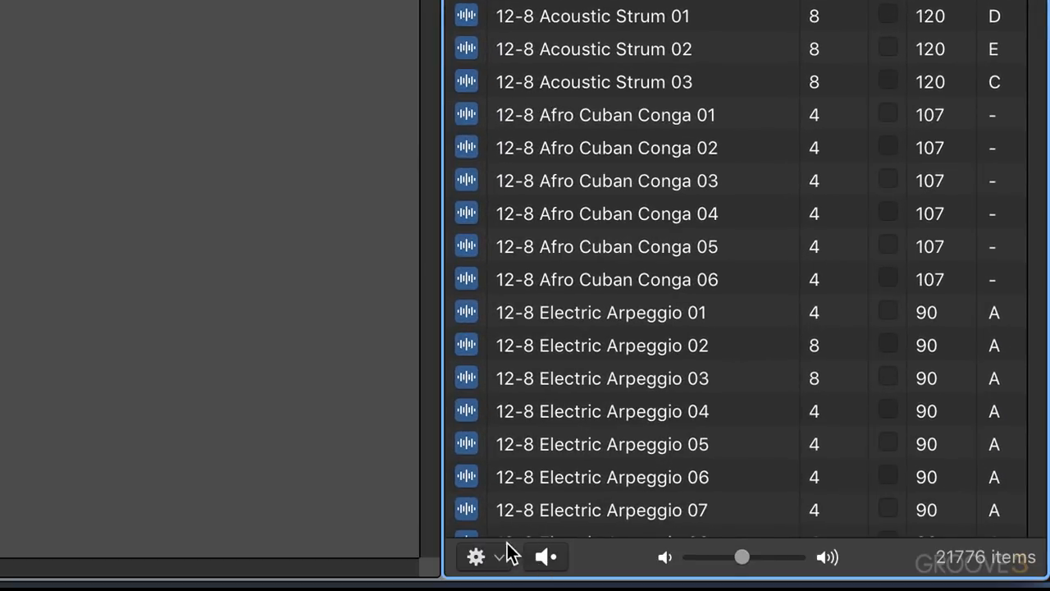
pyautogui.scroll(-3)
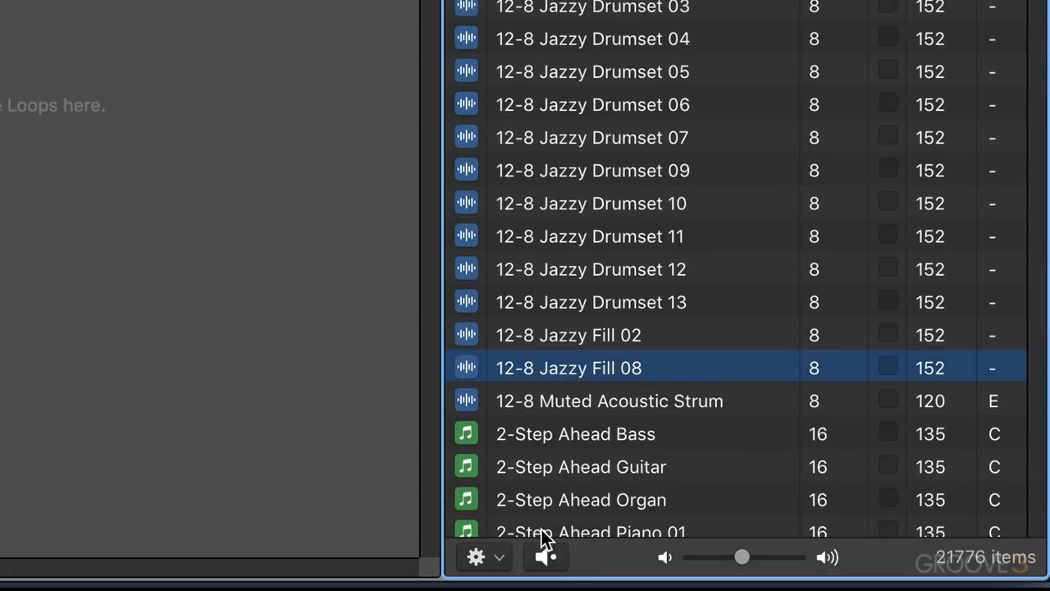
pyautogui.click(545, 558)
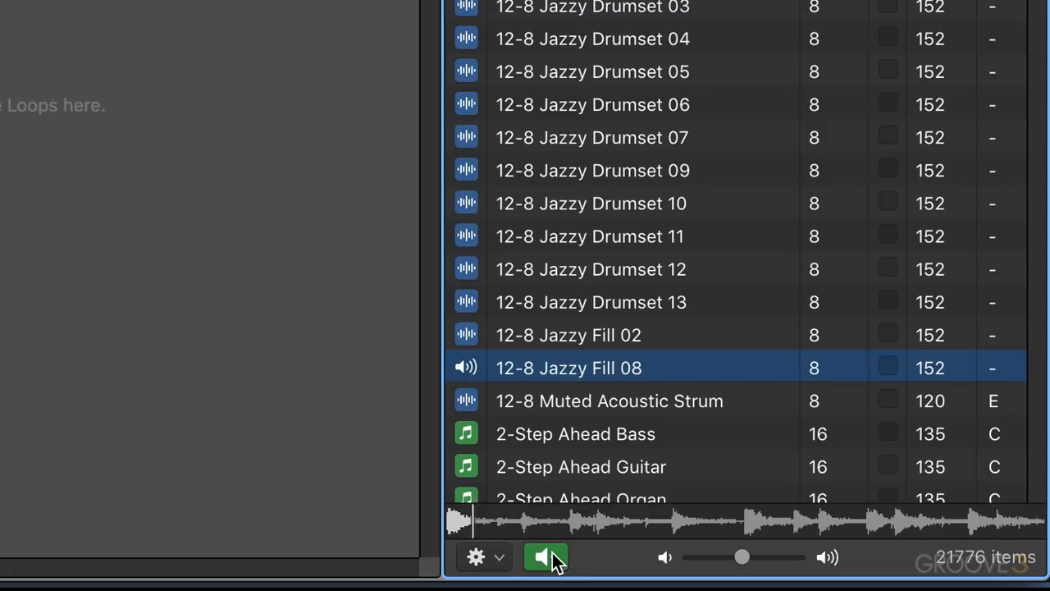
pyautogui.click(545, 558)
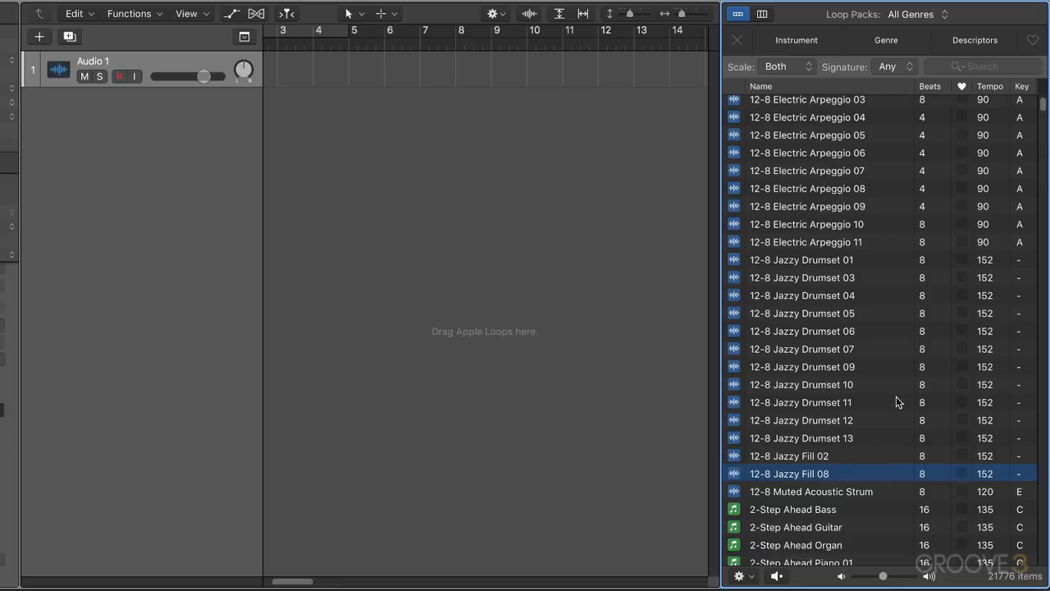
pyautogui.moveTo(844, 441)
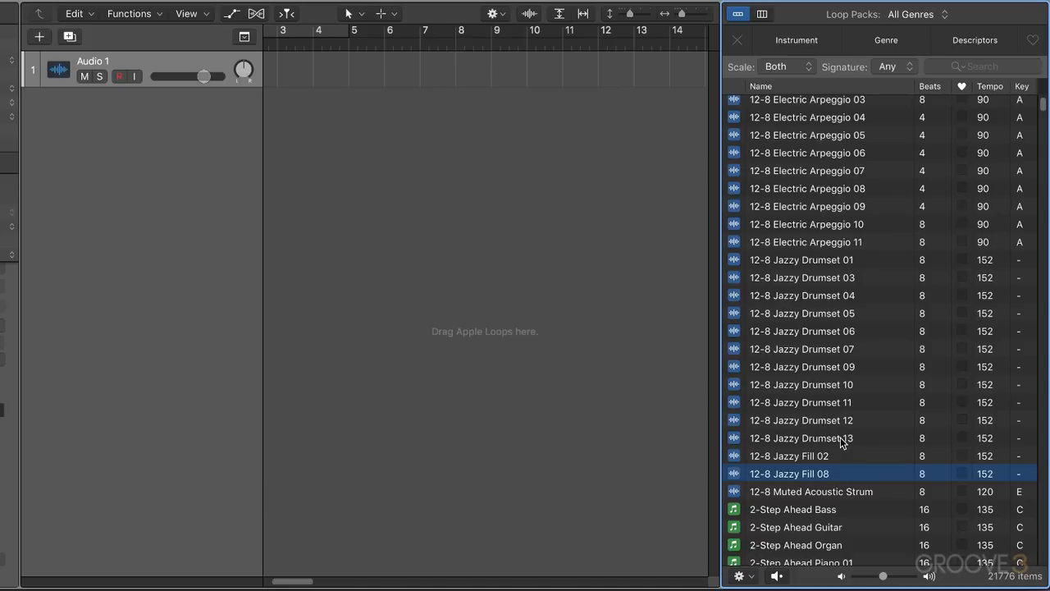
pyautogui.moveTo(1001, 307)
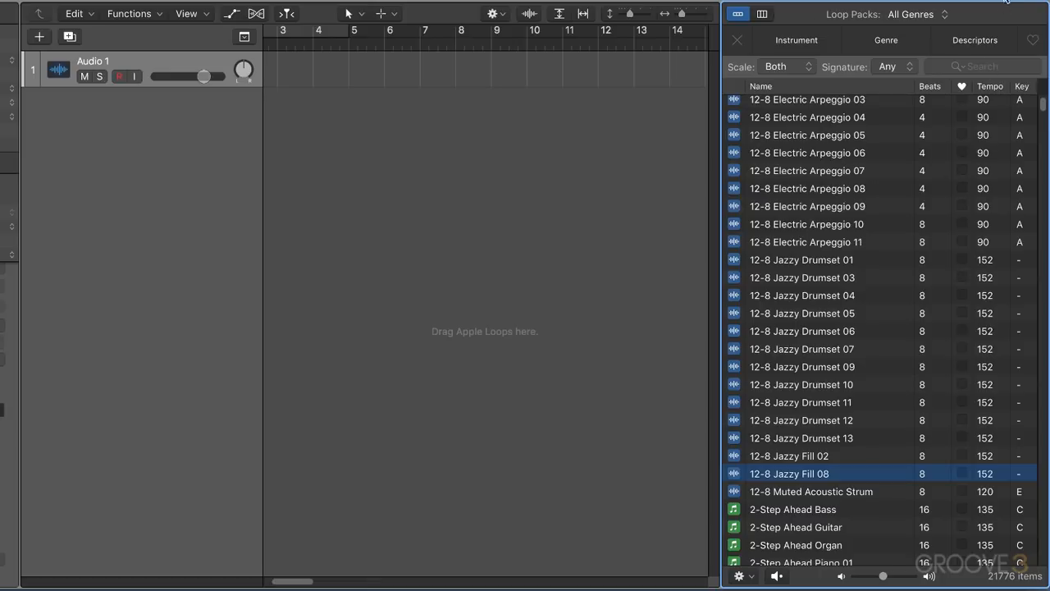
# Add the Desktop's 'Loops from CDs' folder to Untagged Loops from the All Files browser.
pyautogui.click(995, 13)
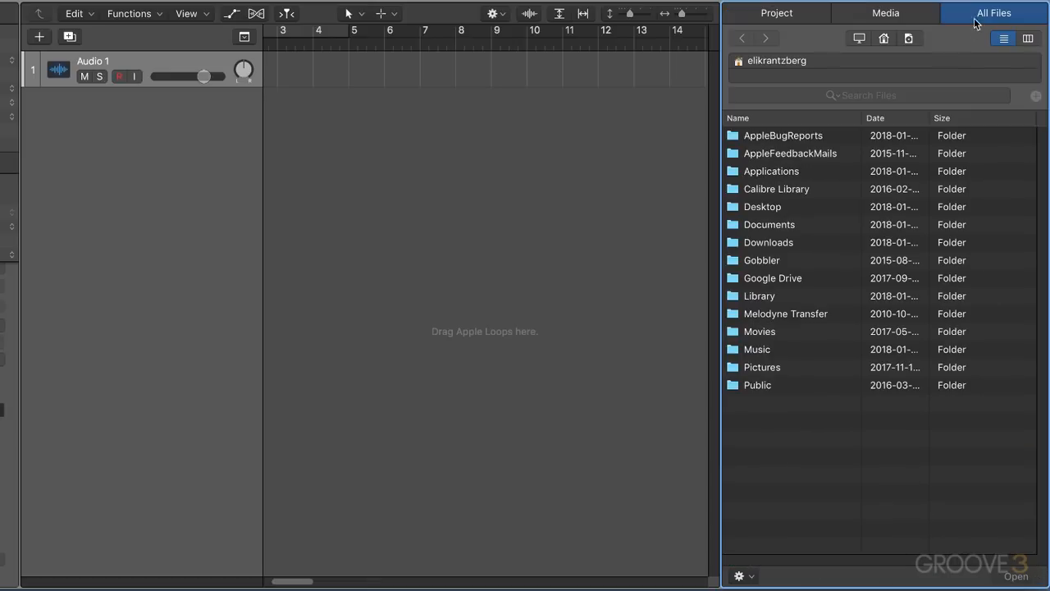
pyautogui.click(761, 207)
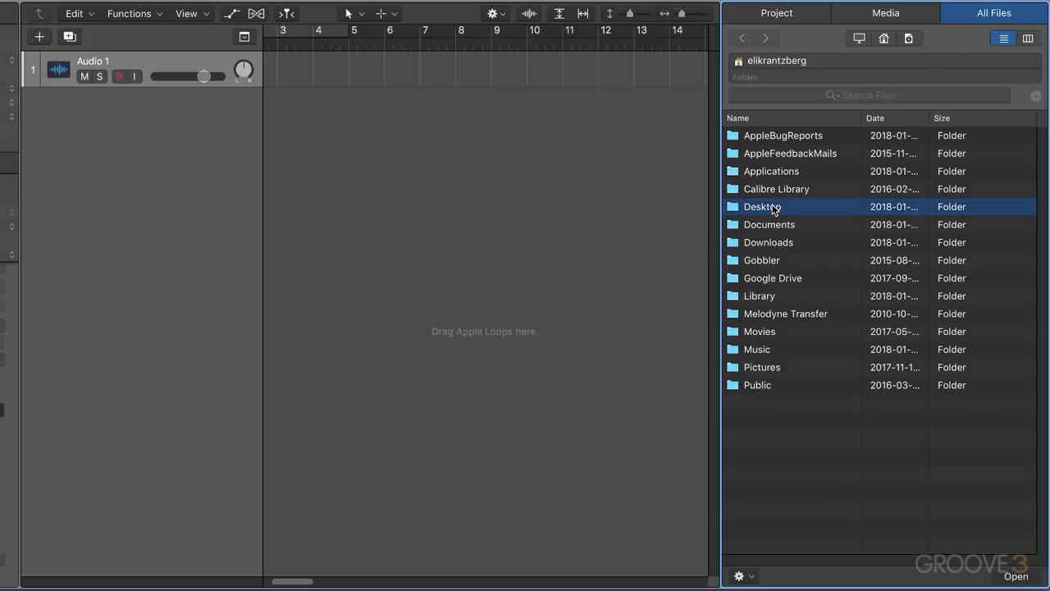
pyautogui.doubleClick(761, 207)
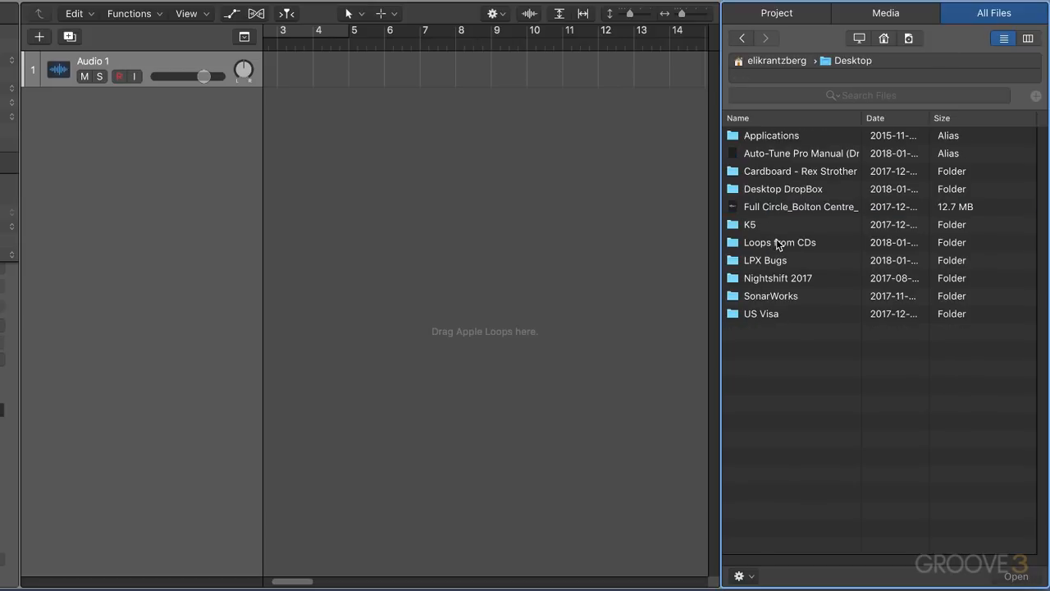
pyautogui.doubleClick(779, 243)
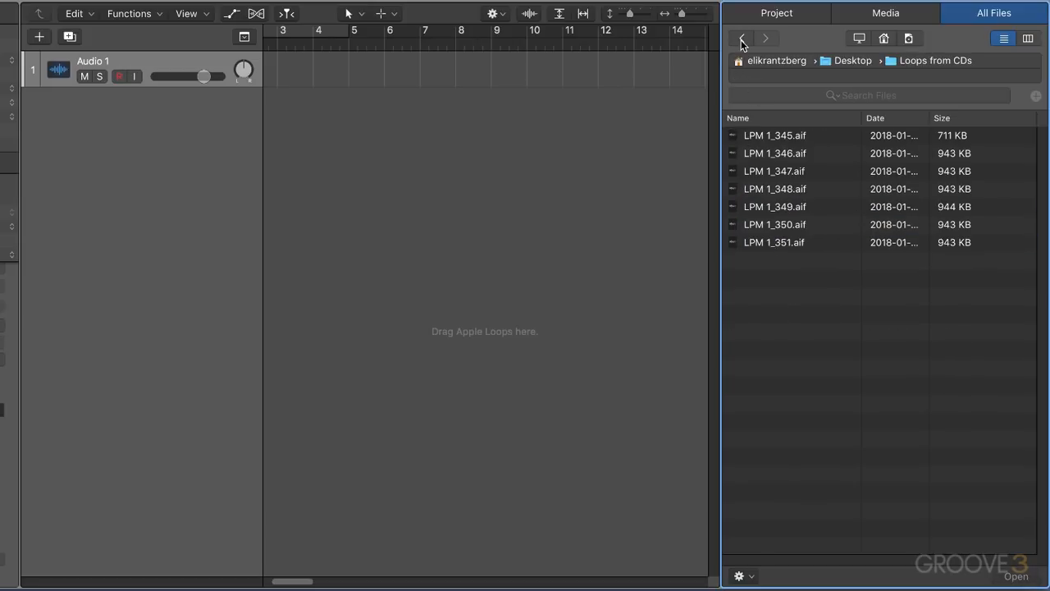
pyautogui.rightClick(774, 242)
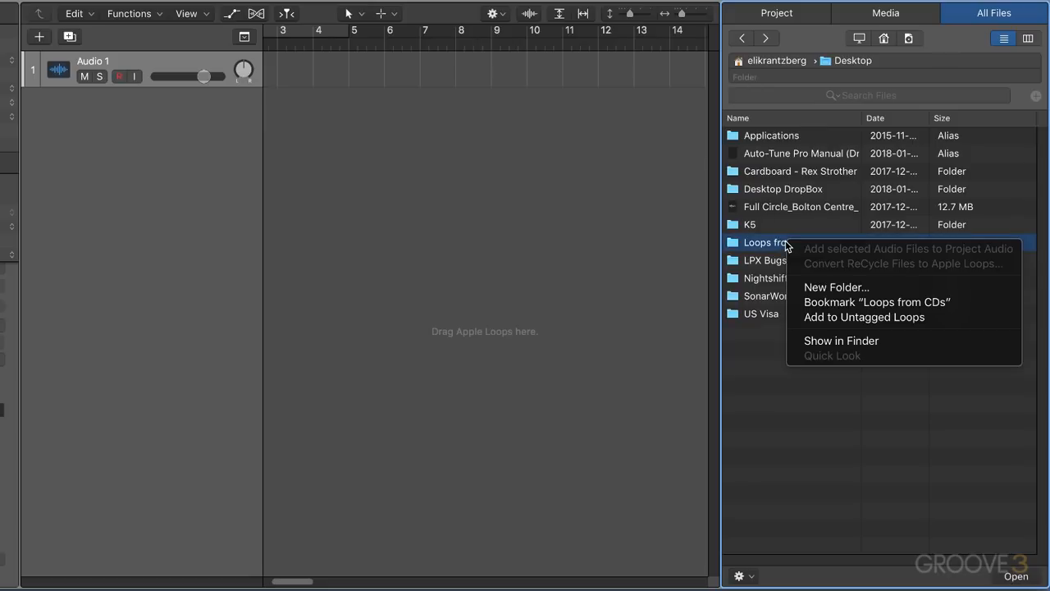
pyautogui.moveTo(877, 302)
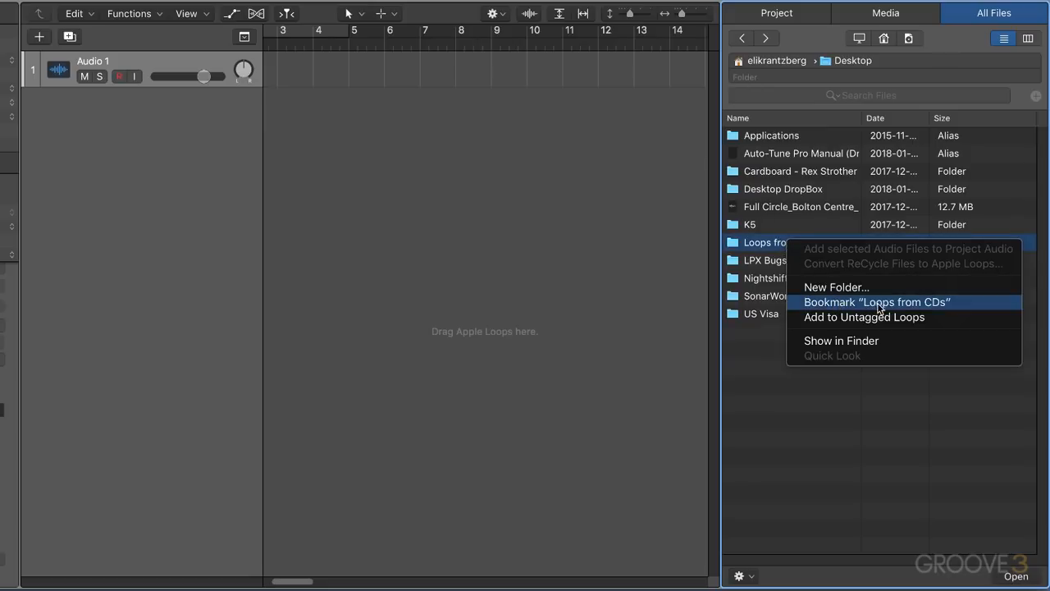
pyautogui.moveTo(890, 307)
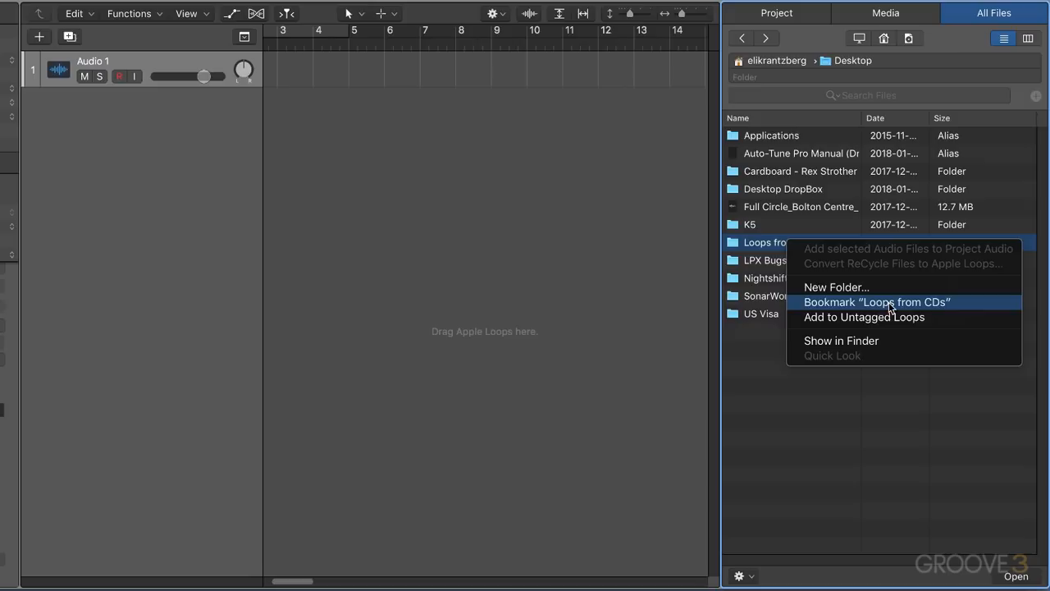
pyautogui.moveTo(863, 316)
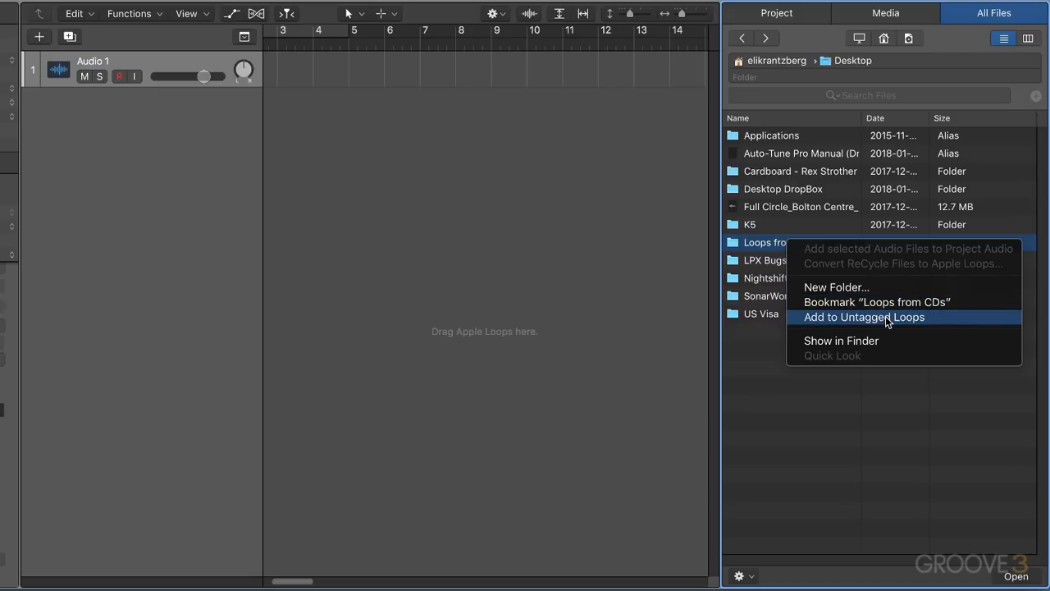
pyautogui.click(863, 317)
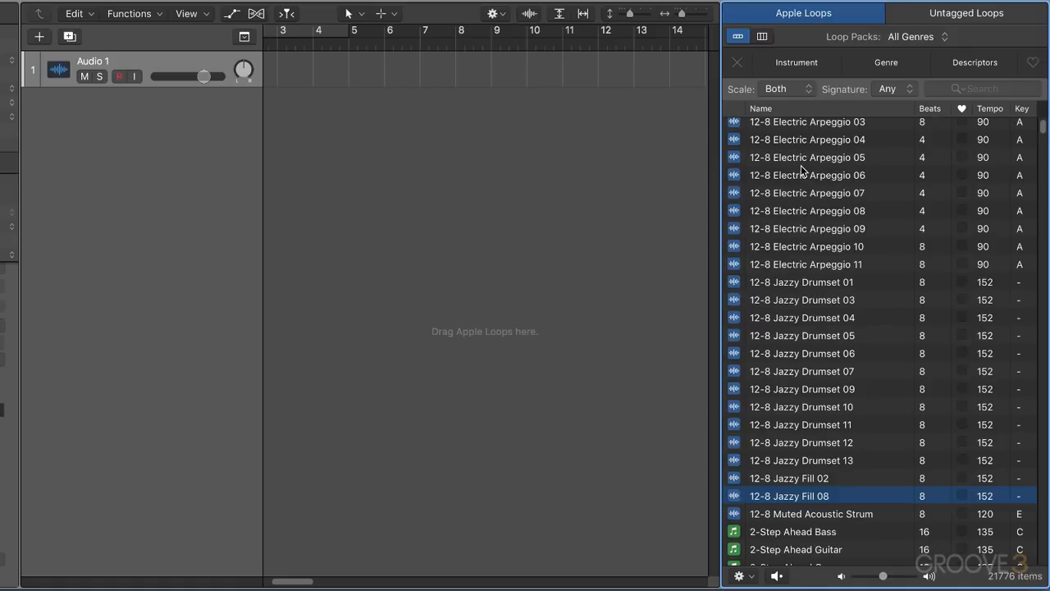
pyautogui.moveTo(959, 15)
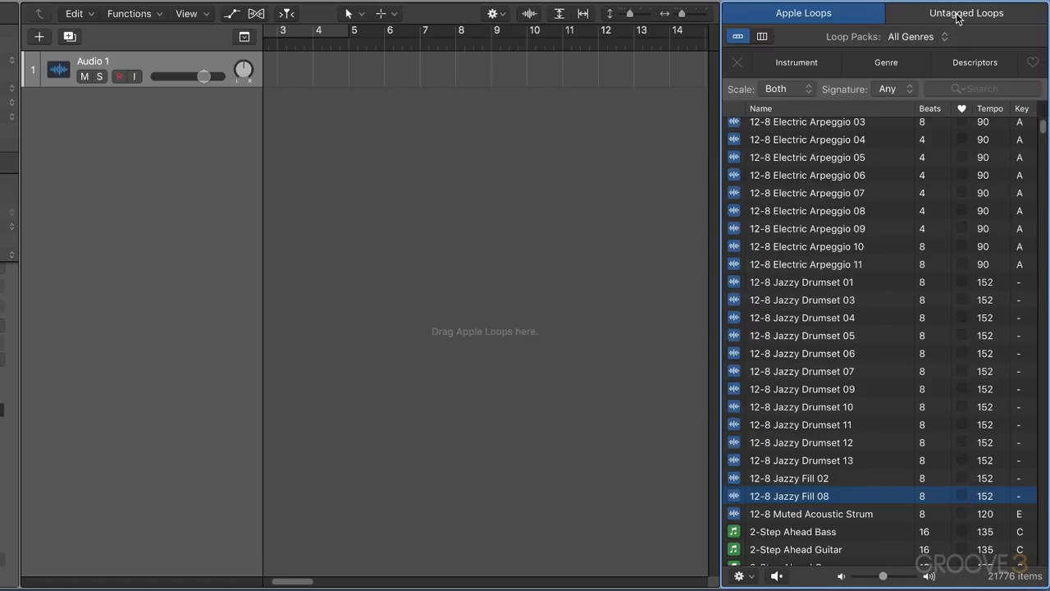
# Browse the LPM .aif files inside 'Loops from CDs' in Untagged Loops and return to the folder.
pyautogui.click(964, 13)
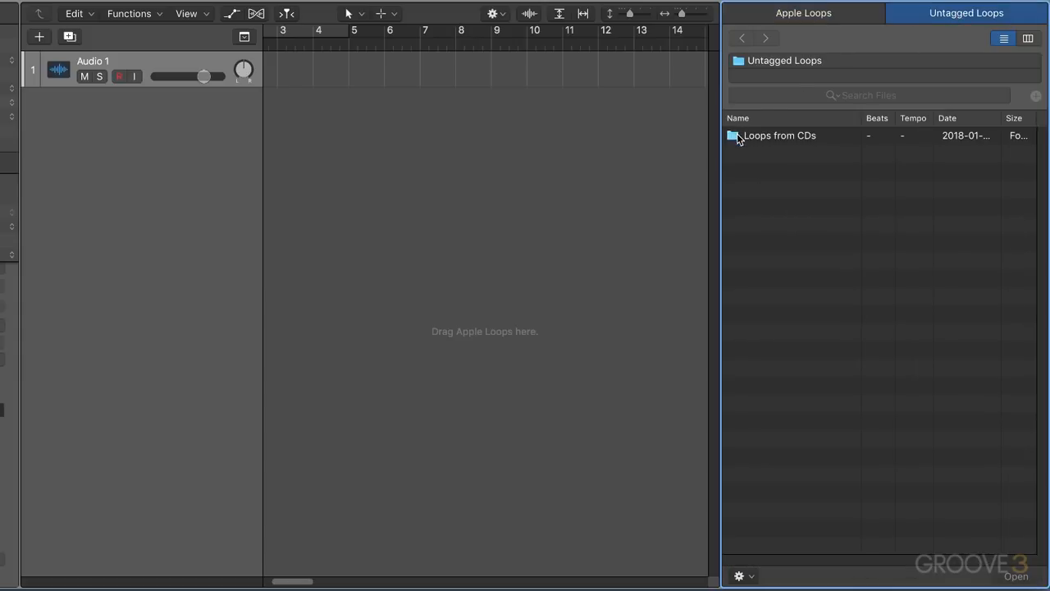
pyautogui.doubleClick(778, 135)
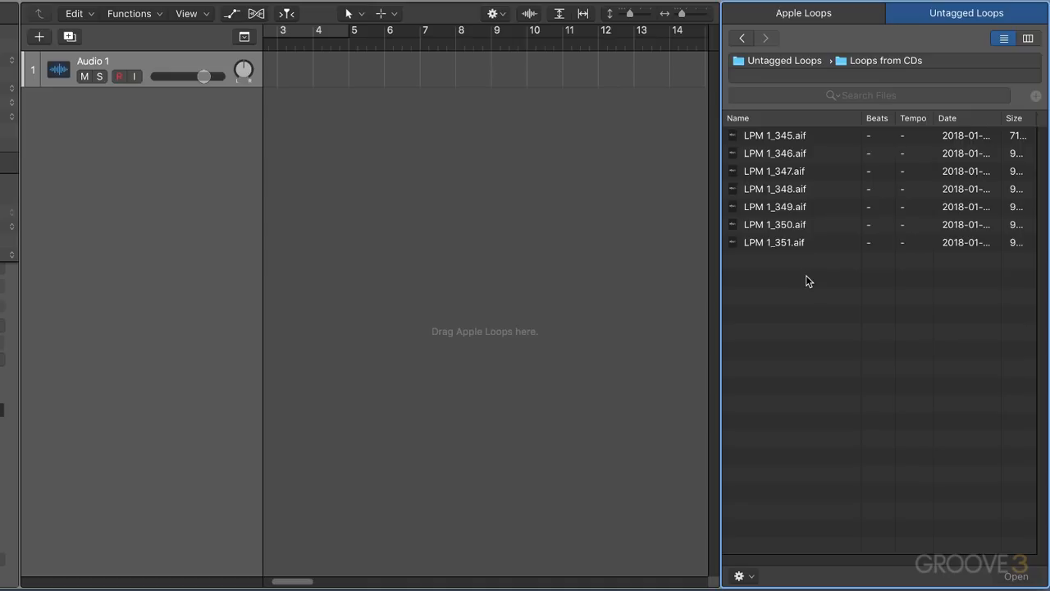
pyautogui.moveTo(817, 308)
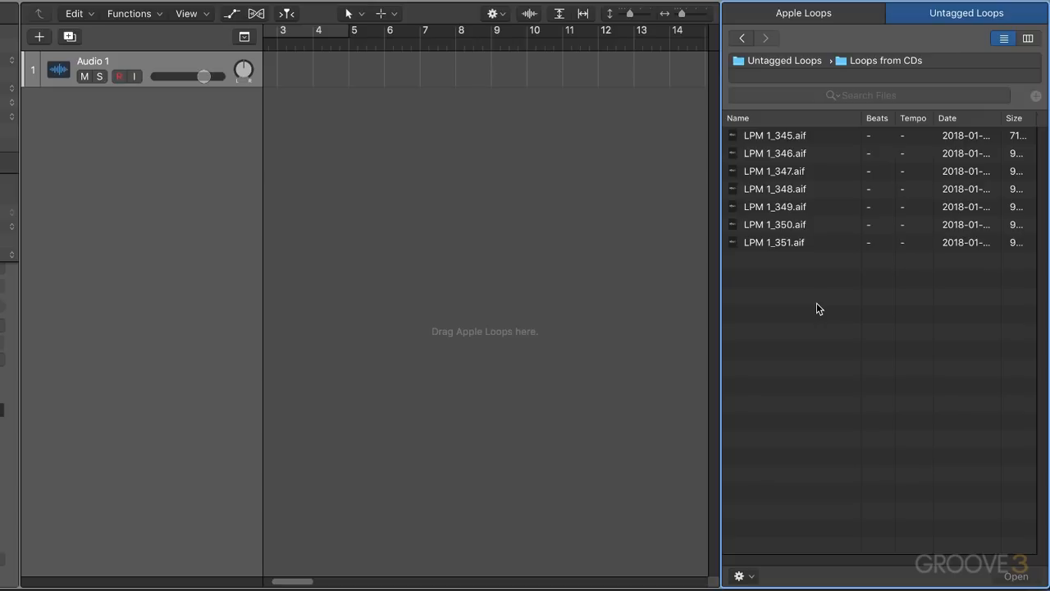
pyautogui.moveTo(857, 566)
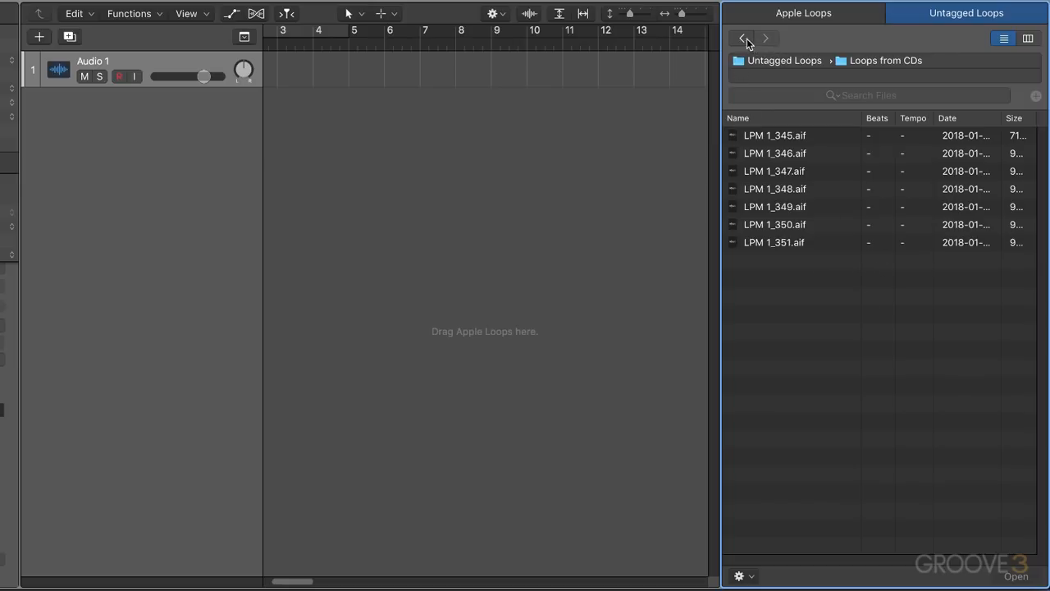
pyautogui.click(742, 38)
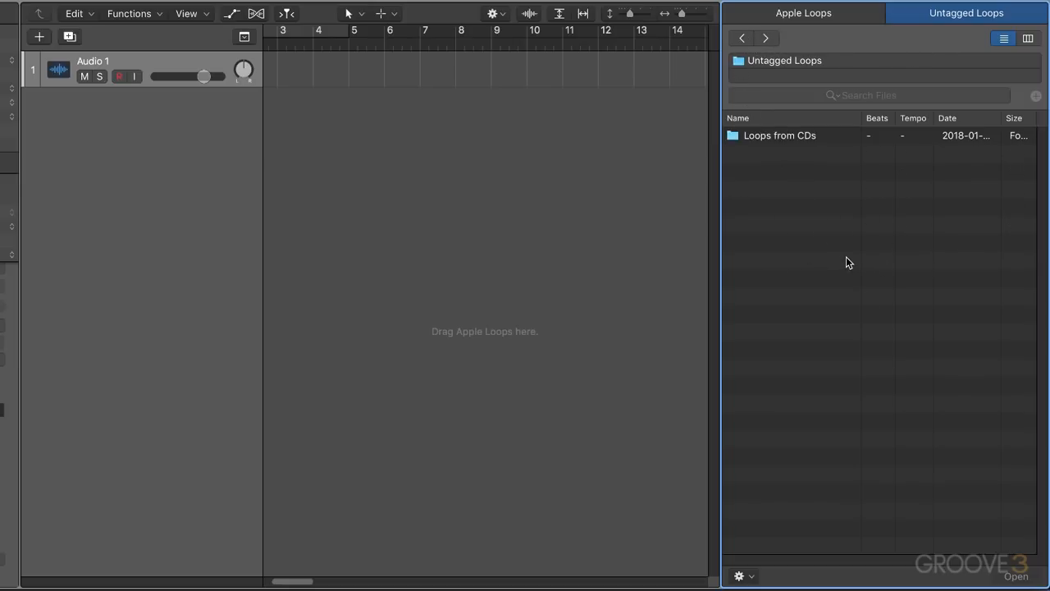
pyautogui.rightClick(779, 135)
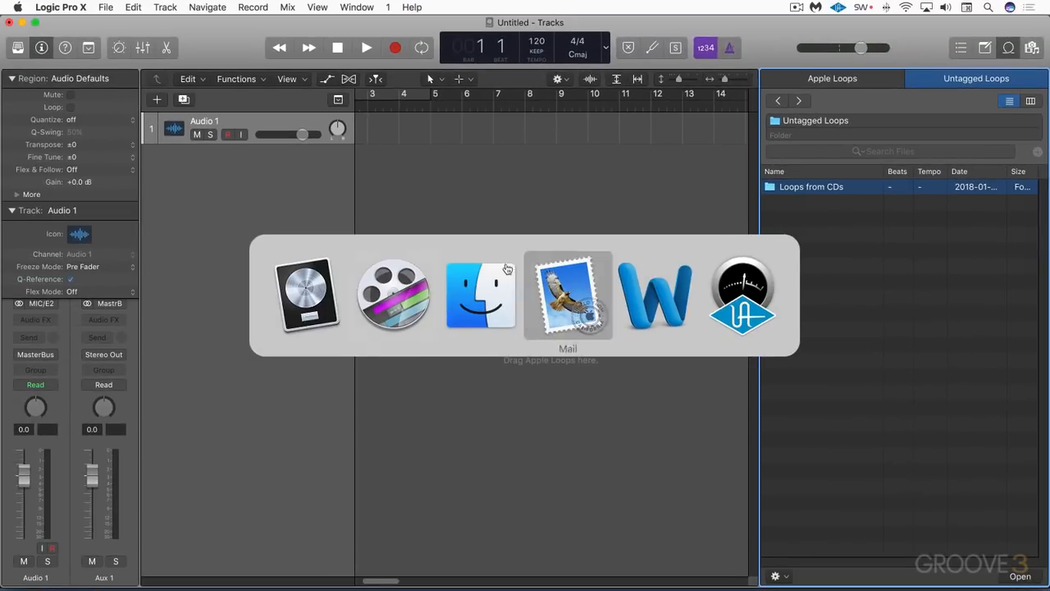
# Show the Untagged Loops folder in Finder with its 'Loops from CDs' alias.
pyautogui.click(479, 295)
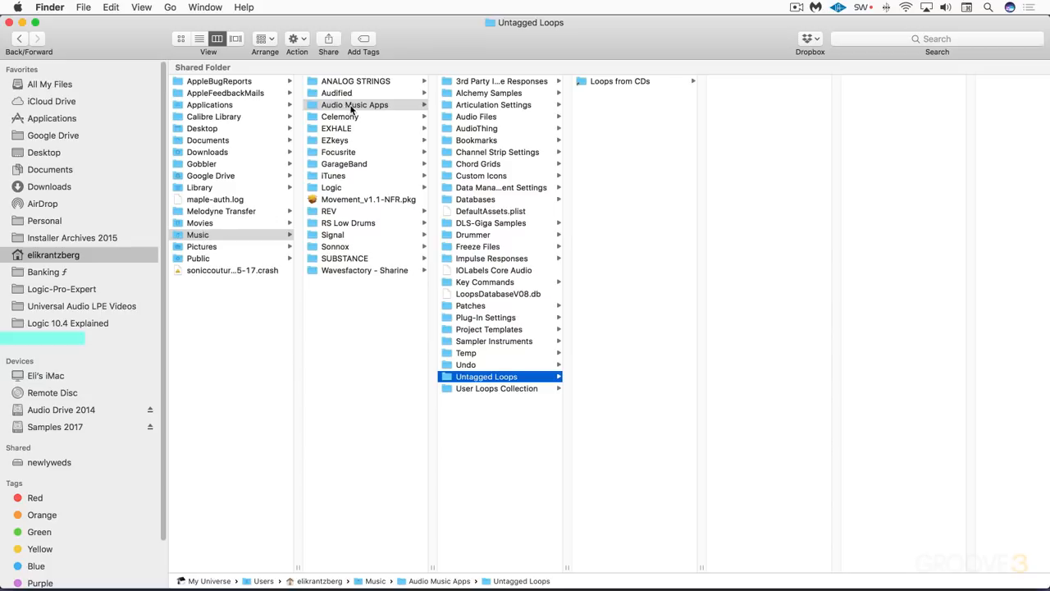
pyautogui.moveTo(484, 383)
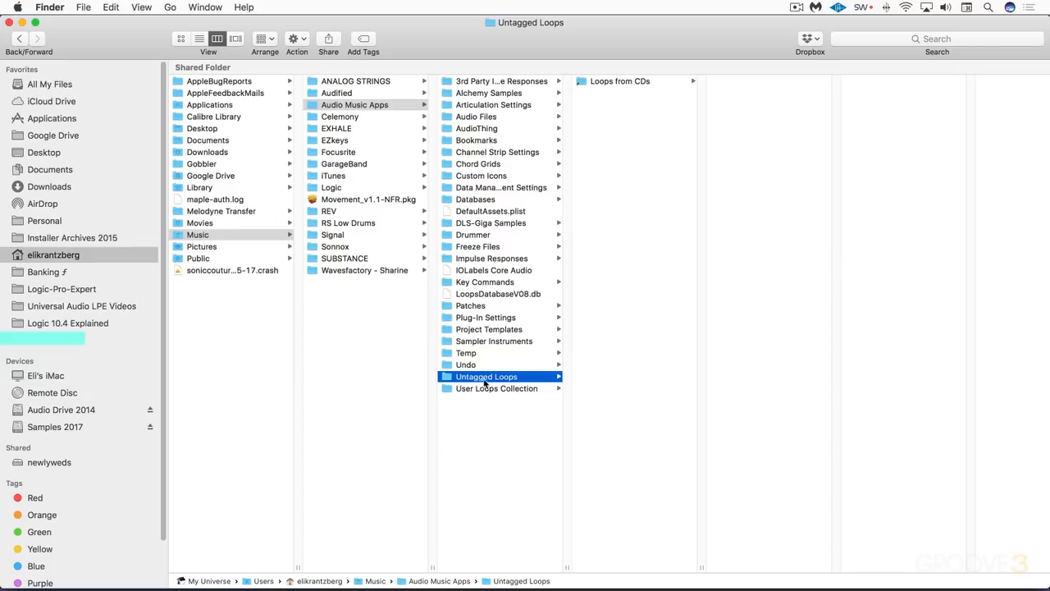
pyautogui.moveTo(515, 378)
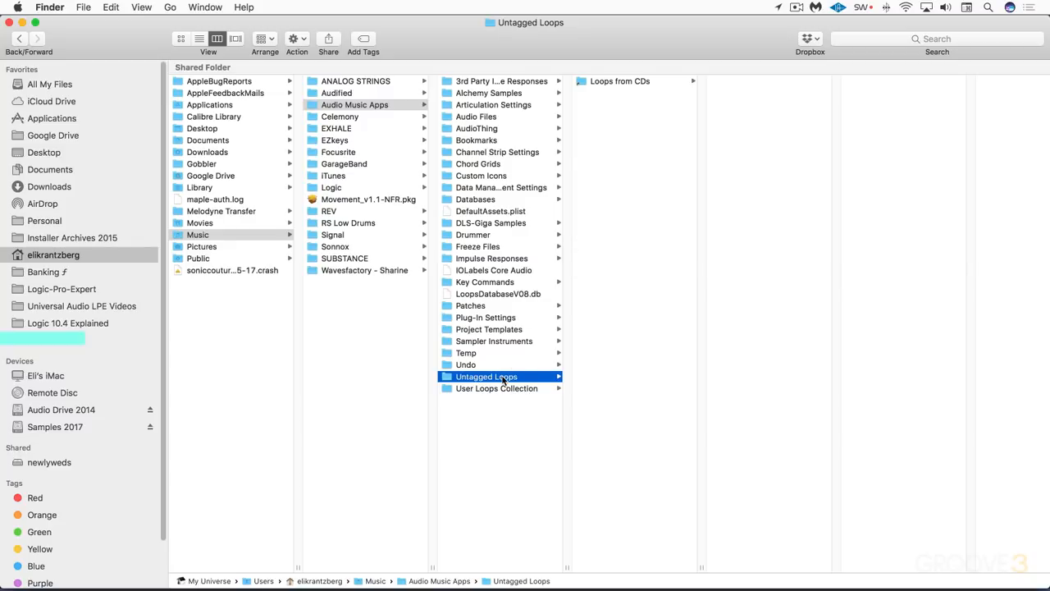
pyautogui.moveTo(597, 126)
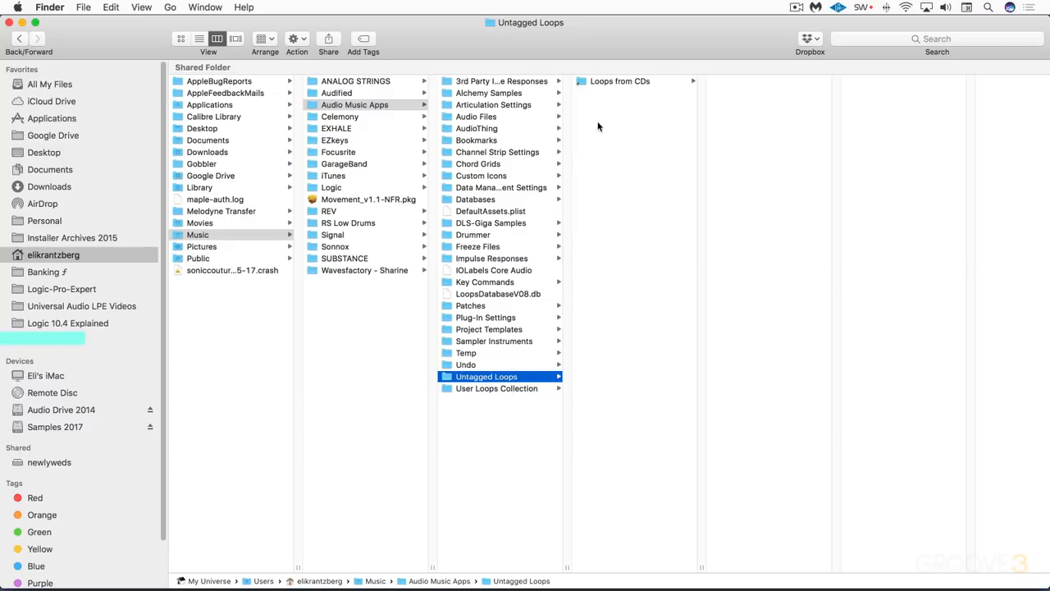
pyautogui.moveTo(604, 85)
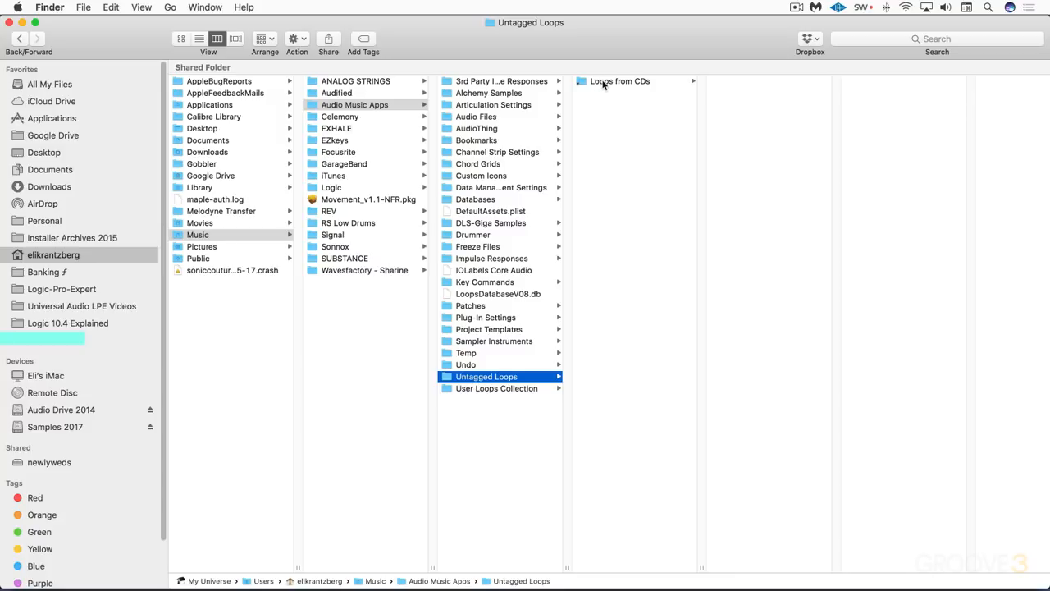
pyautogui.moveTo(607, 105)
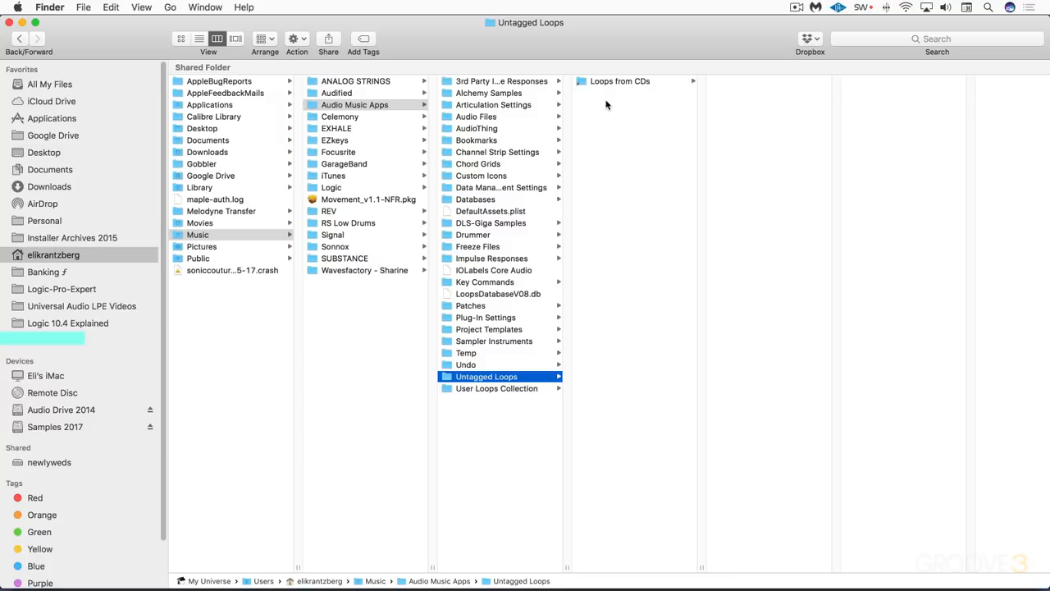
pyautogui.moveTo(597, 91)
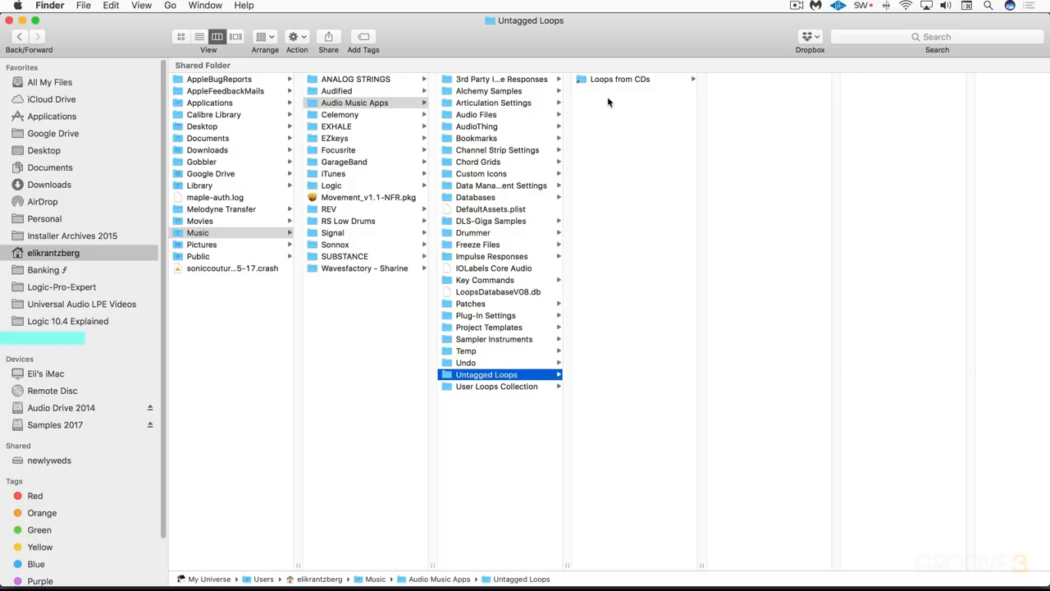
pyautogui.moveTo(617, 154)
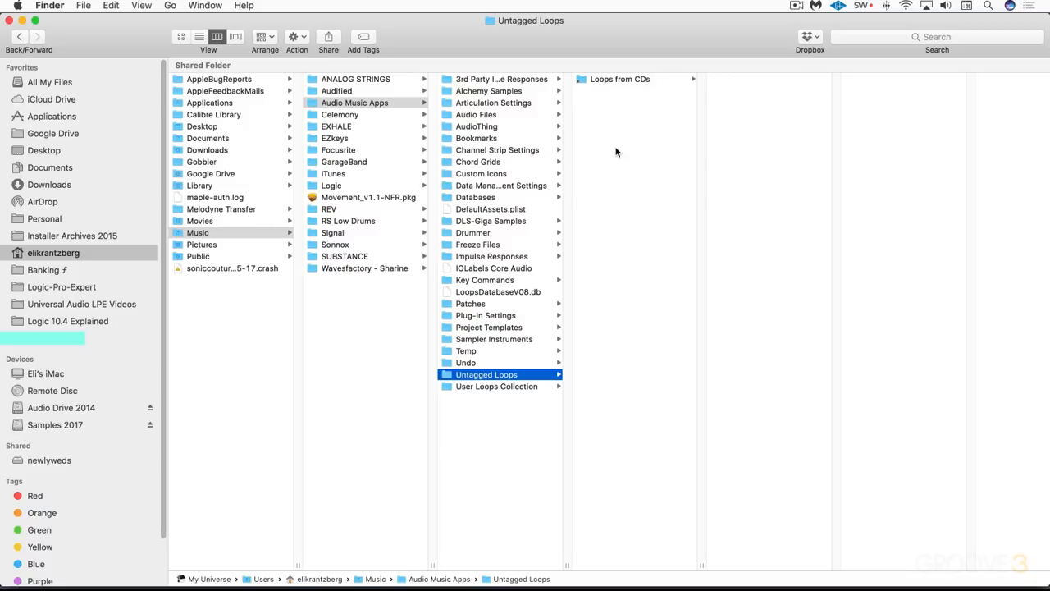
pyautogui.moveTo(620, 149)
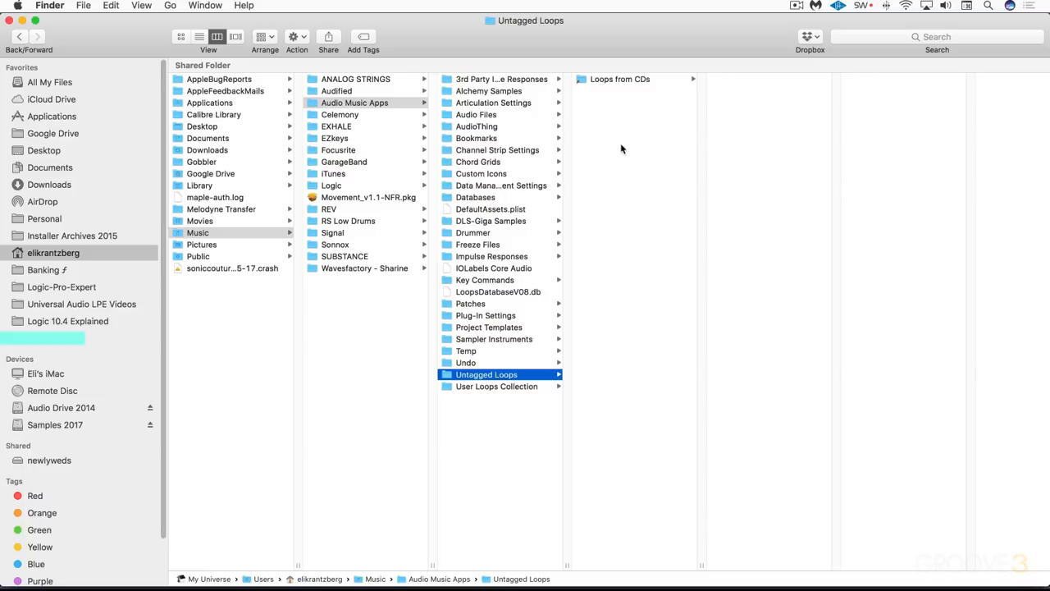
pyautogui.moveTo(627, 146)
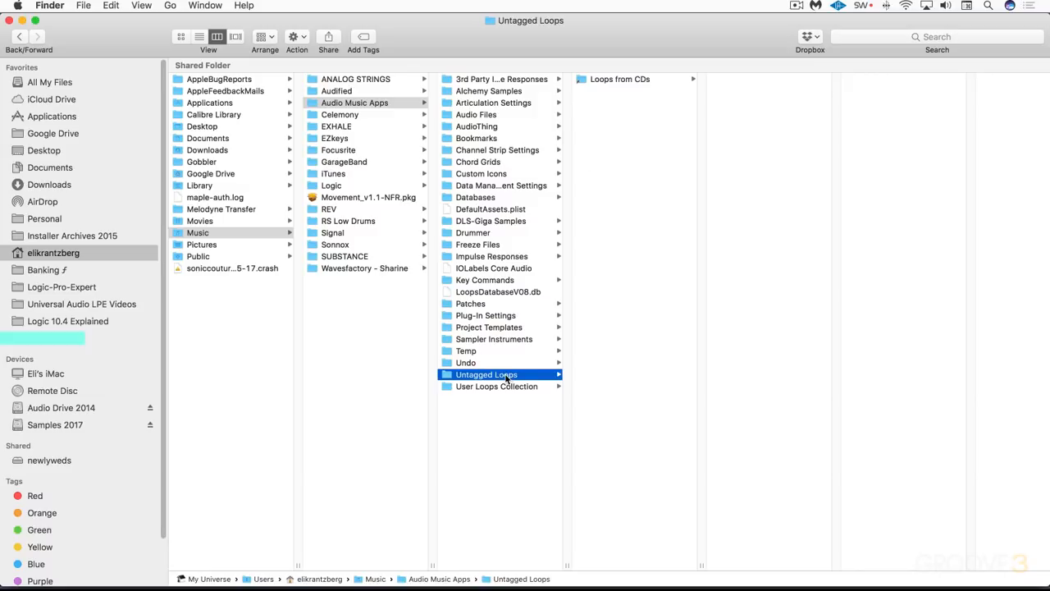
pyautogui.moveTo(515, 351)
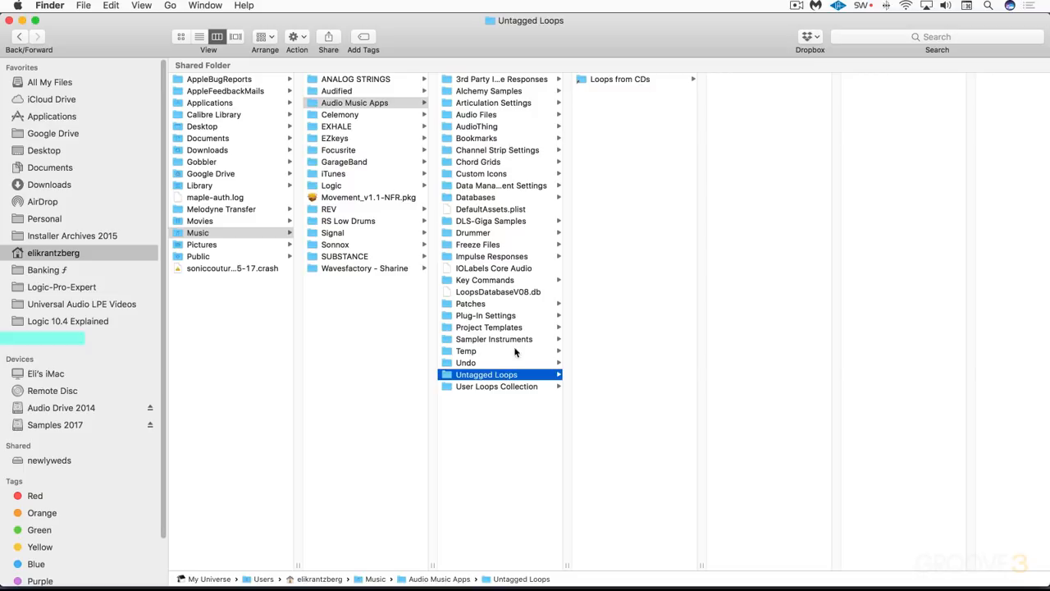
pyautogui.moveTo(511, 384)
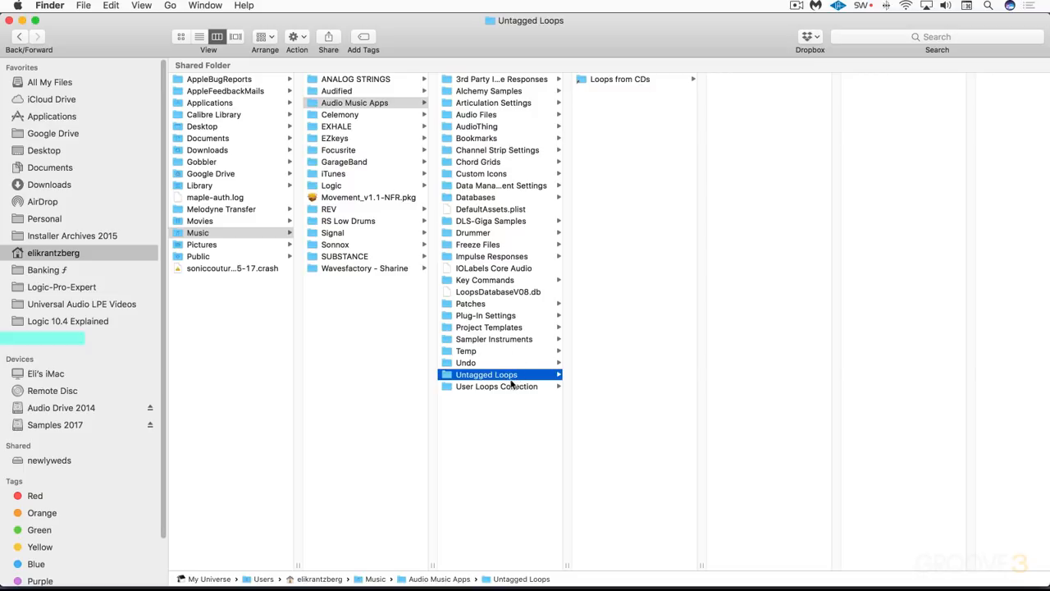
pyautogui.moveTo(496, 374)
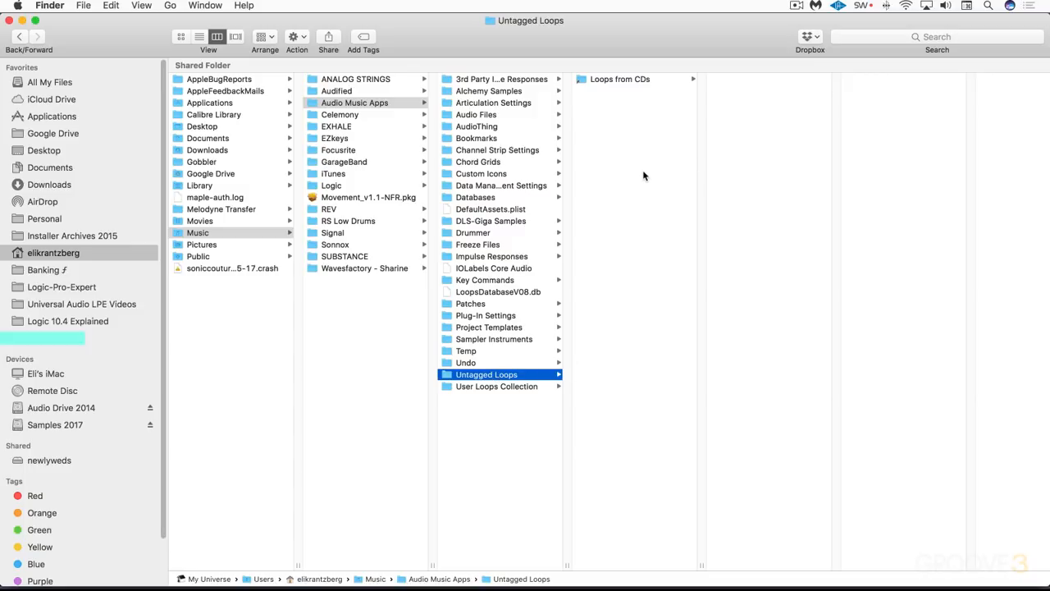
pyautogui.moveTo(644, 178)
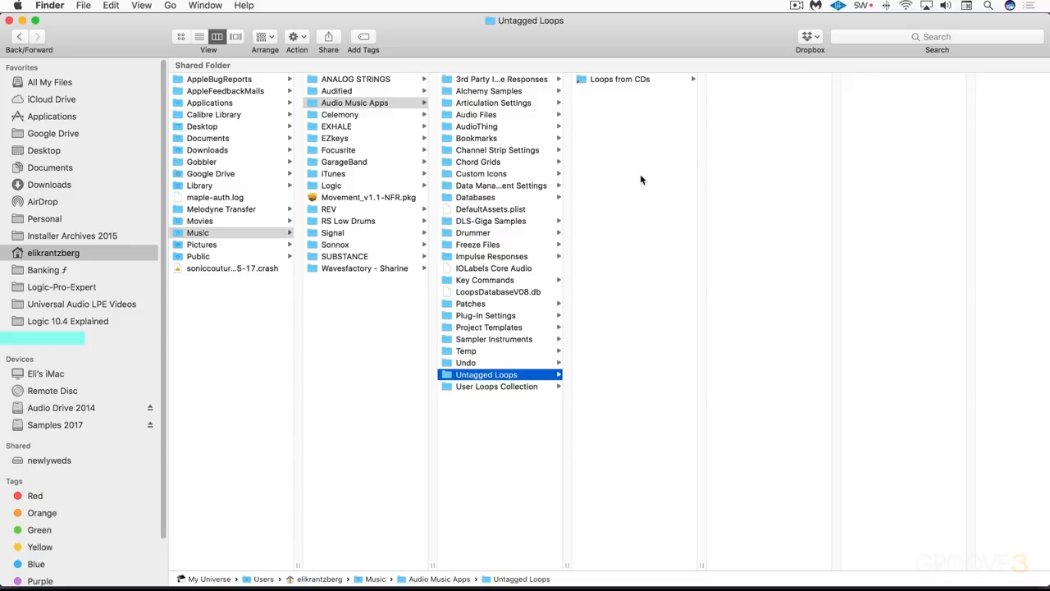